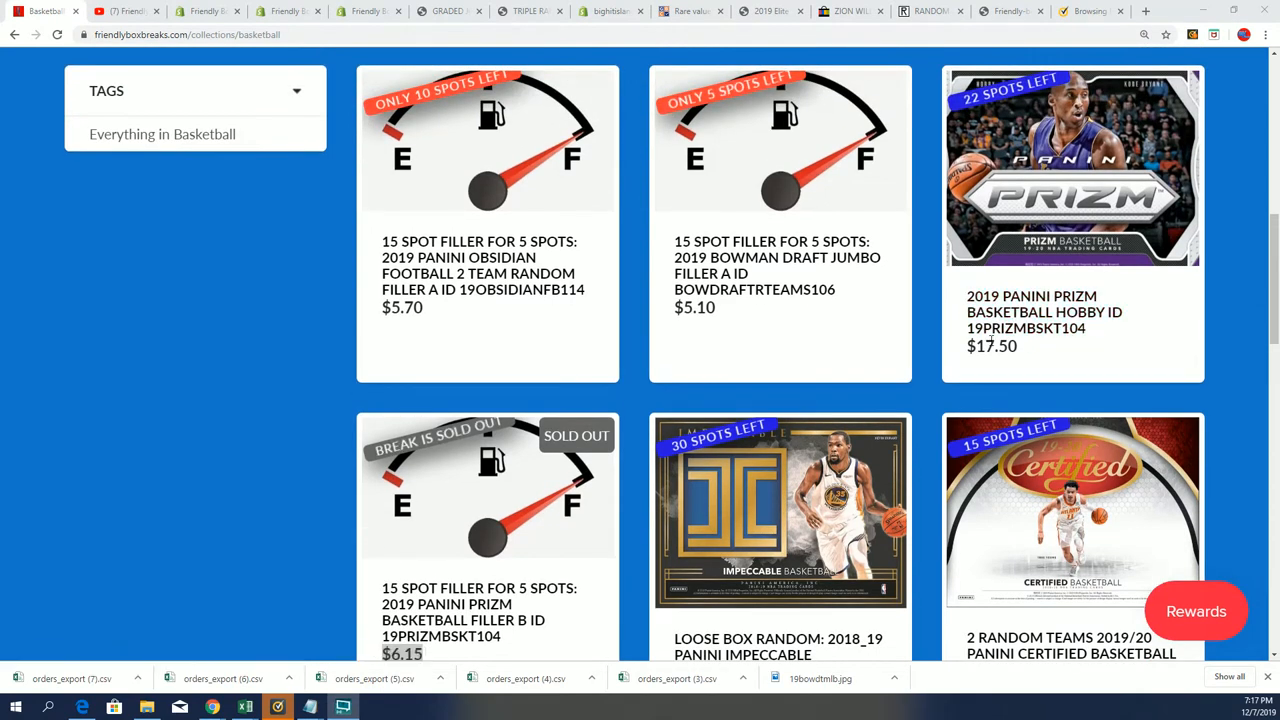
# Locate and select the sold-out Prizm filler break's ID in the notes
pyautogui.scroll(-3)
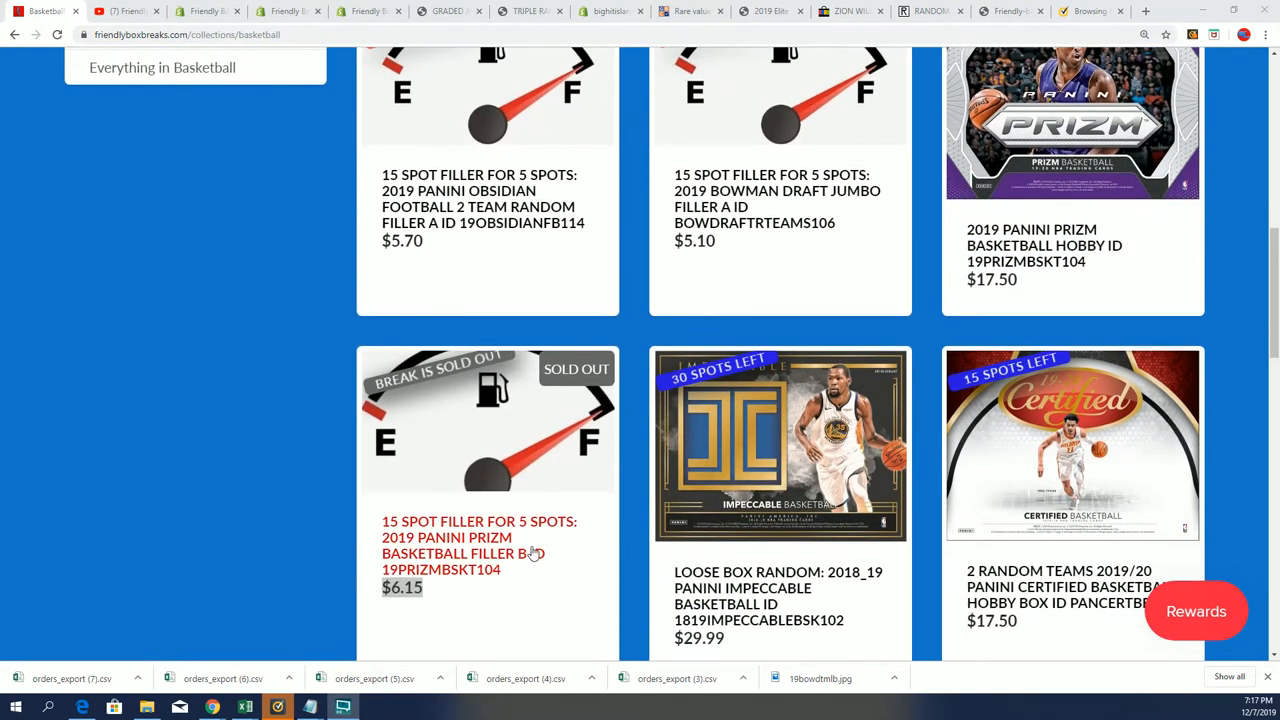
pyautogui.doubleClick(490, 536)
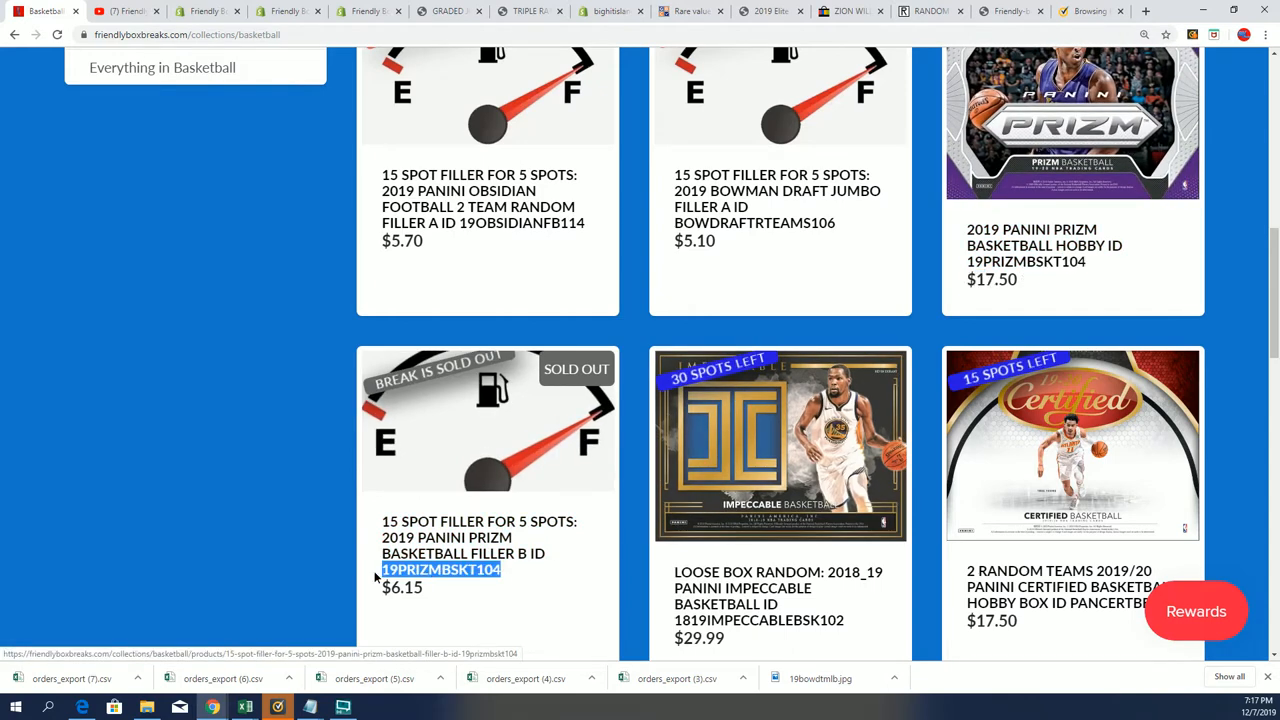
pyautogui.scroll(-3)
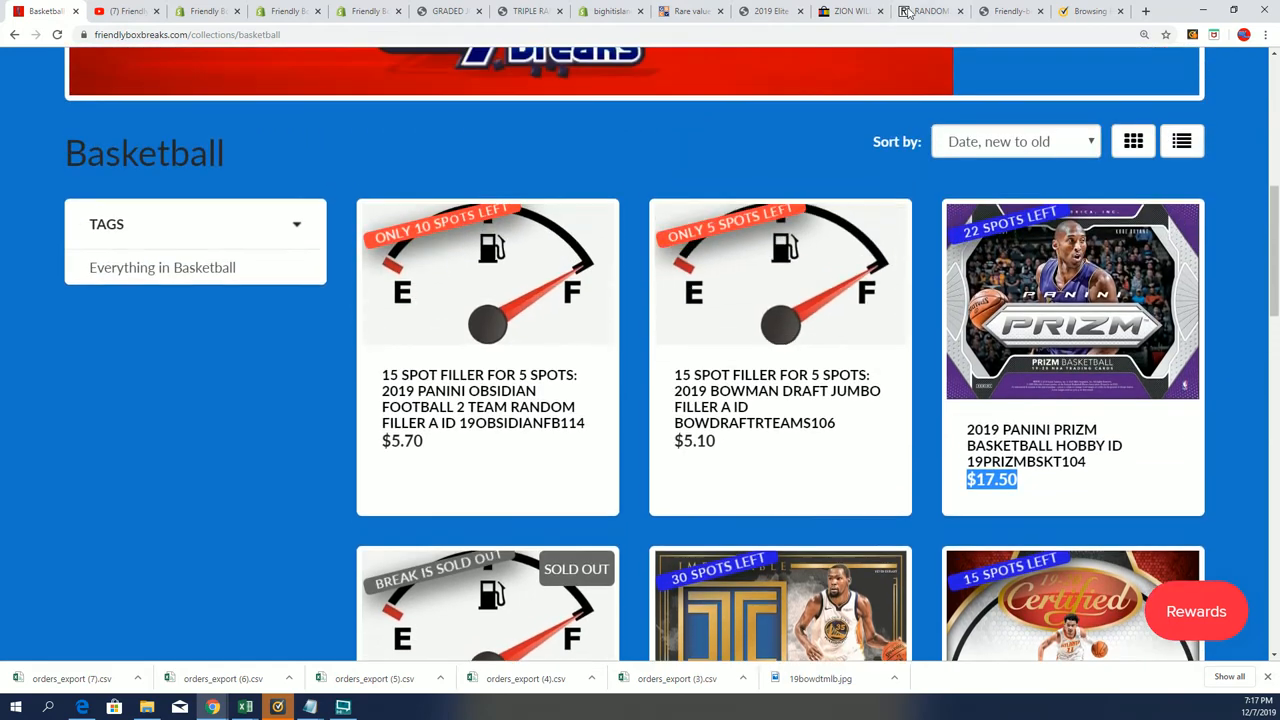
# Copy the first five randomized names from RANDOM.ORG into the Notepad filler break list
pyautogui.click(924, 12)
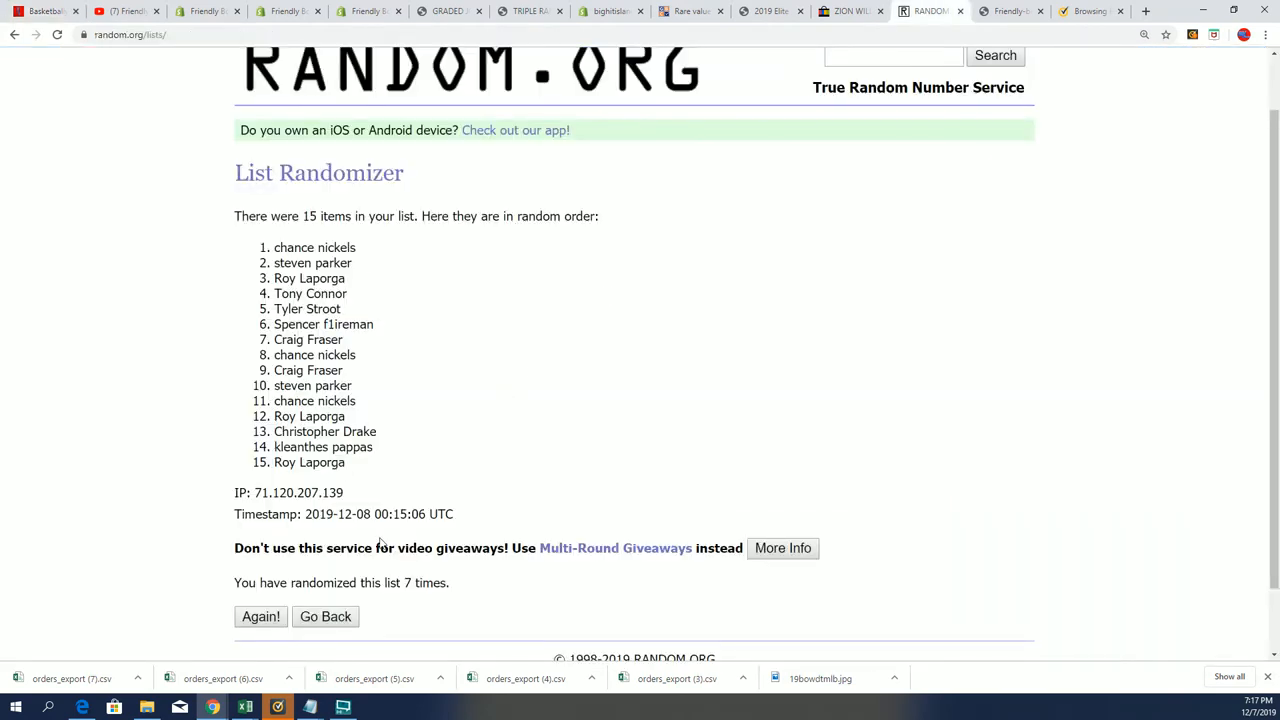
pyautogui.moveTo(358, 310)
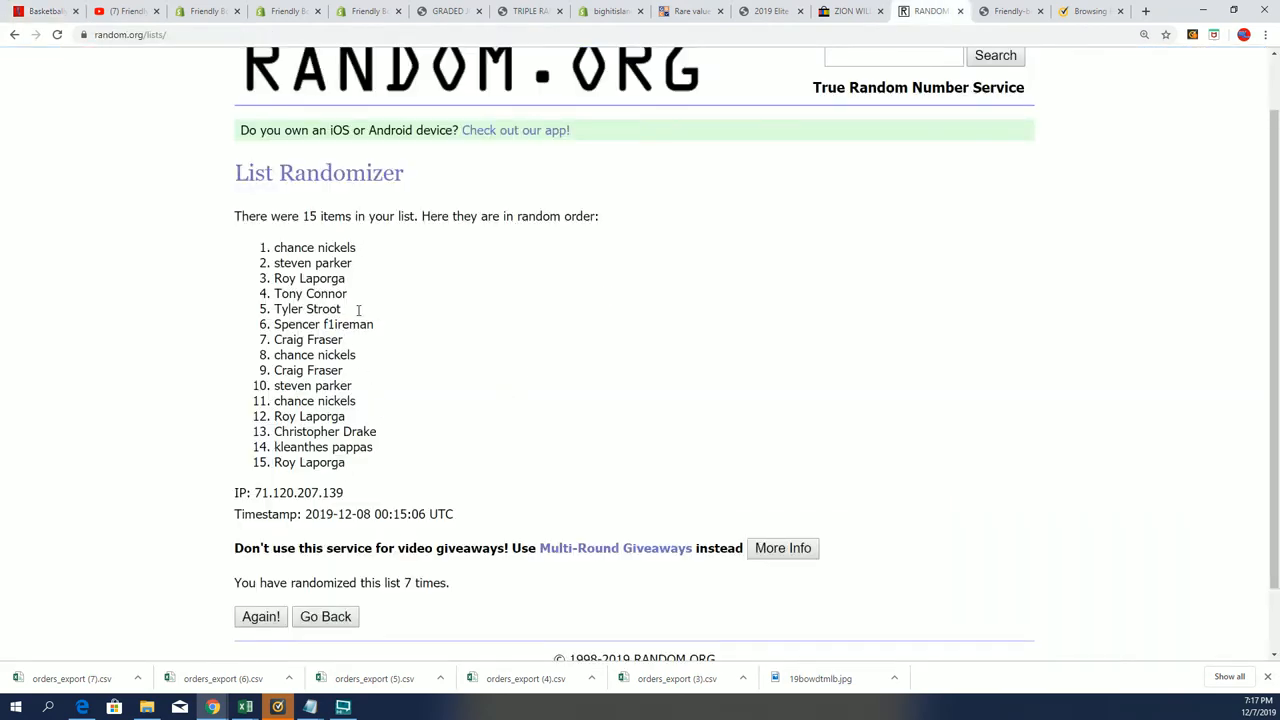
pyautogui.moveTo(274, 248); pyautogui.dragTo(340, 308)
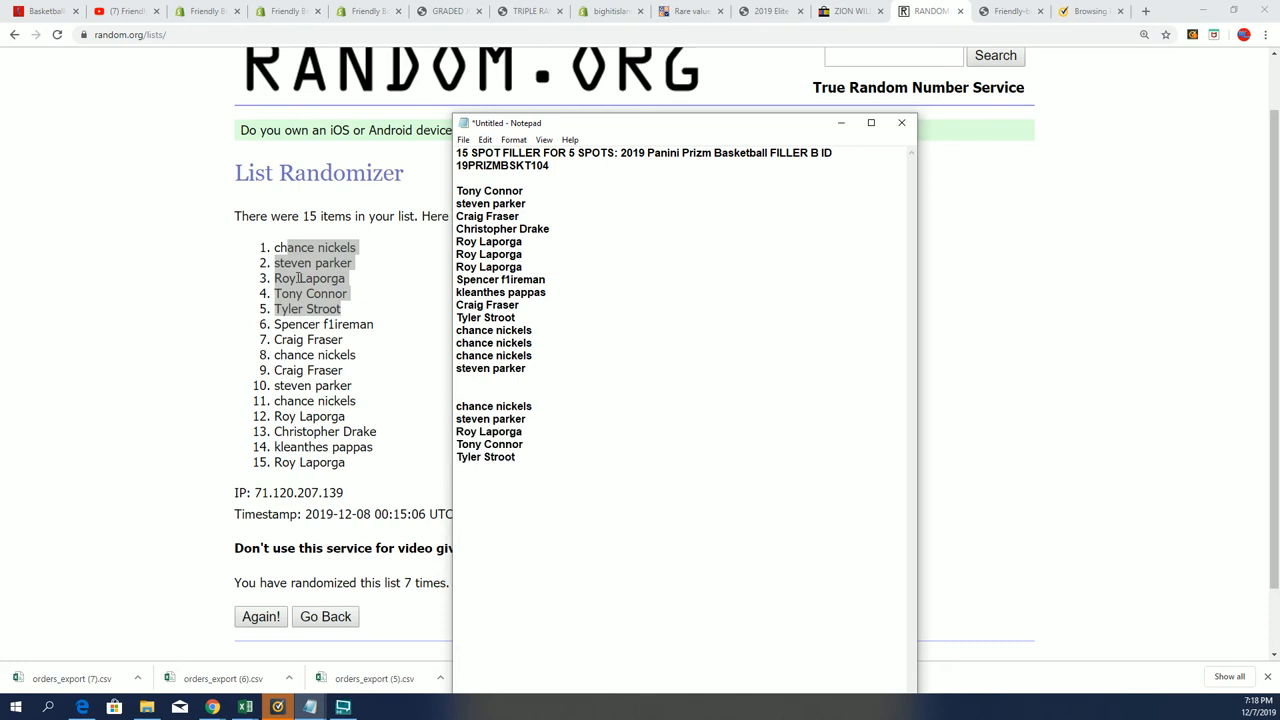
pyautogui.moveTo(456, 406); pyautogui.dragTo(516, 464)
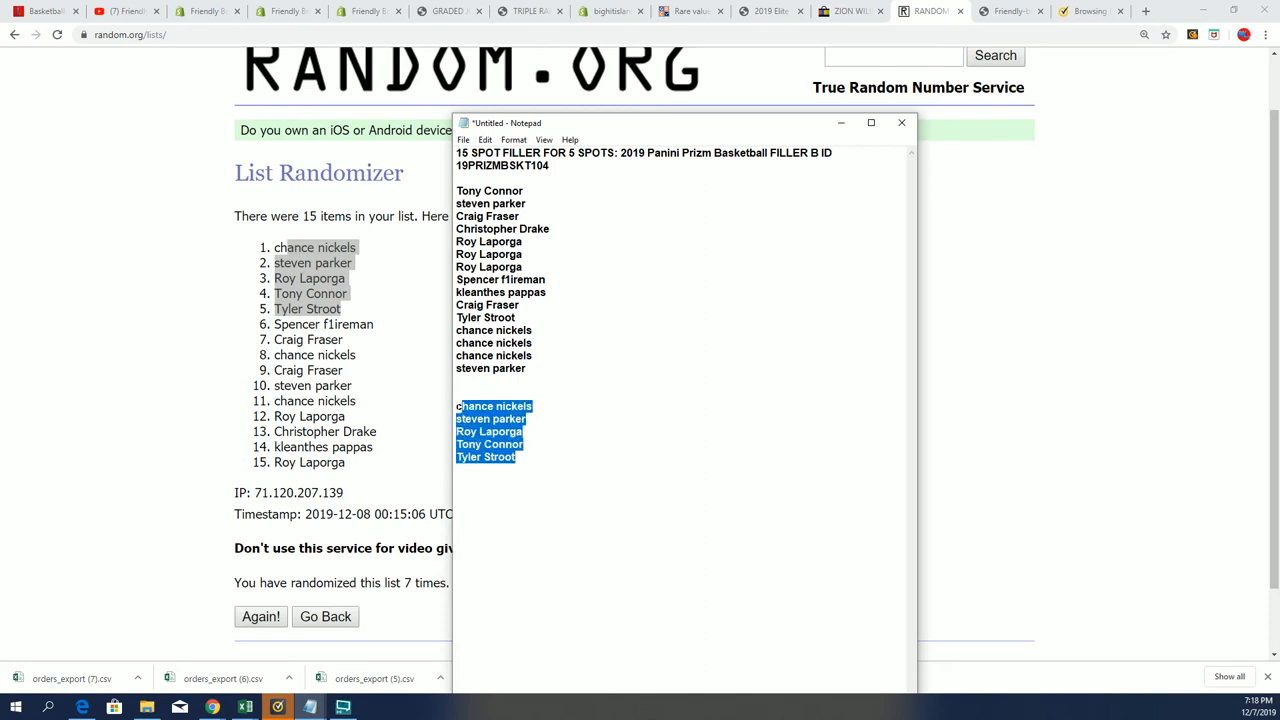